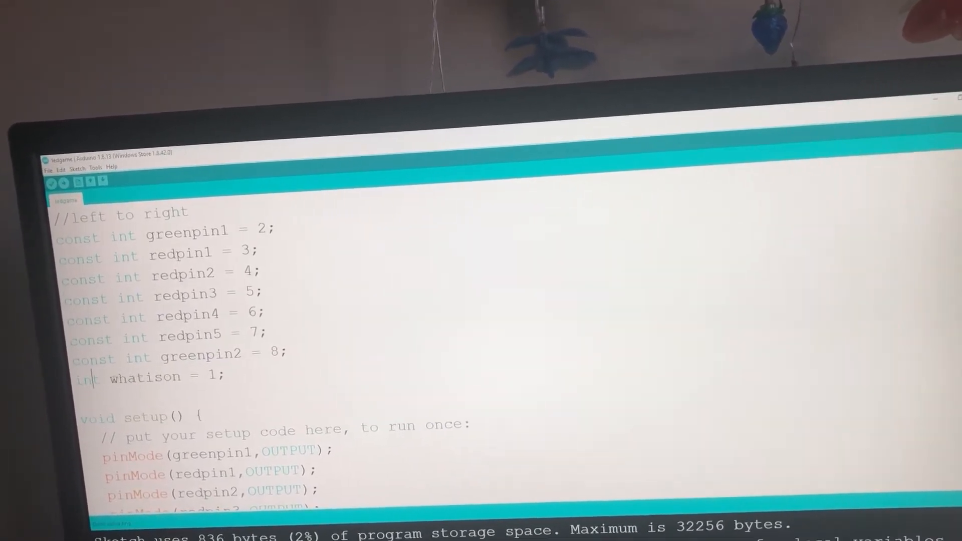
double_click(151, 380)
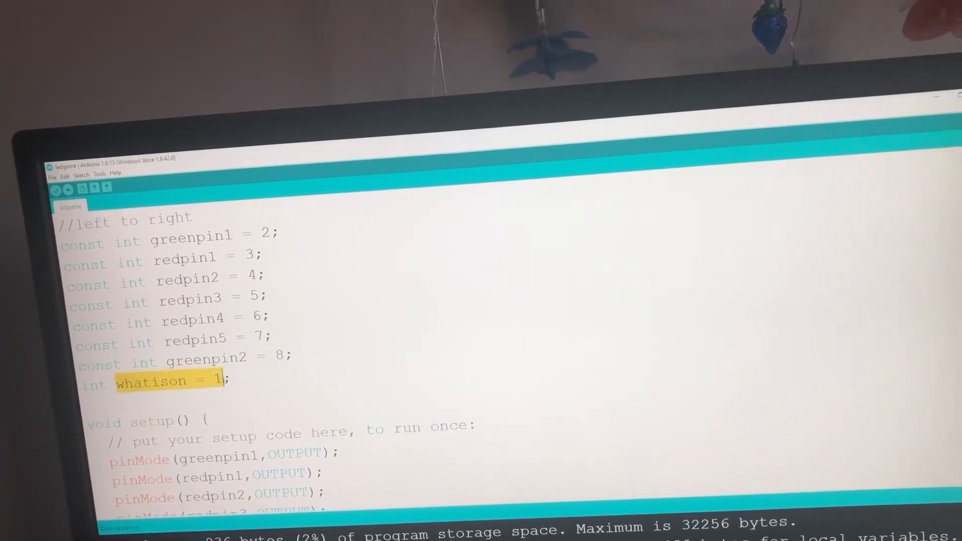